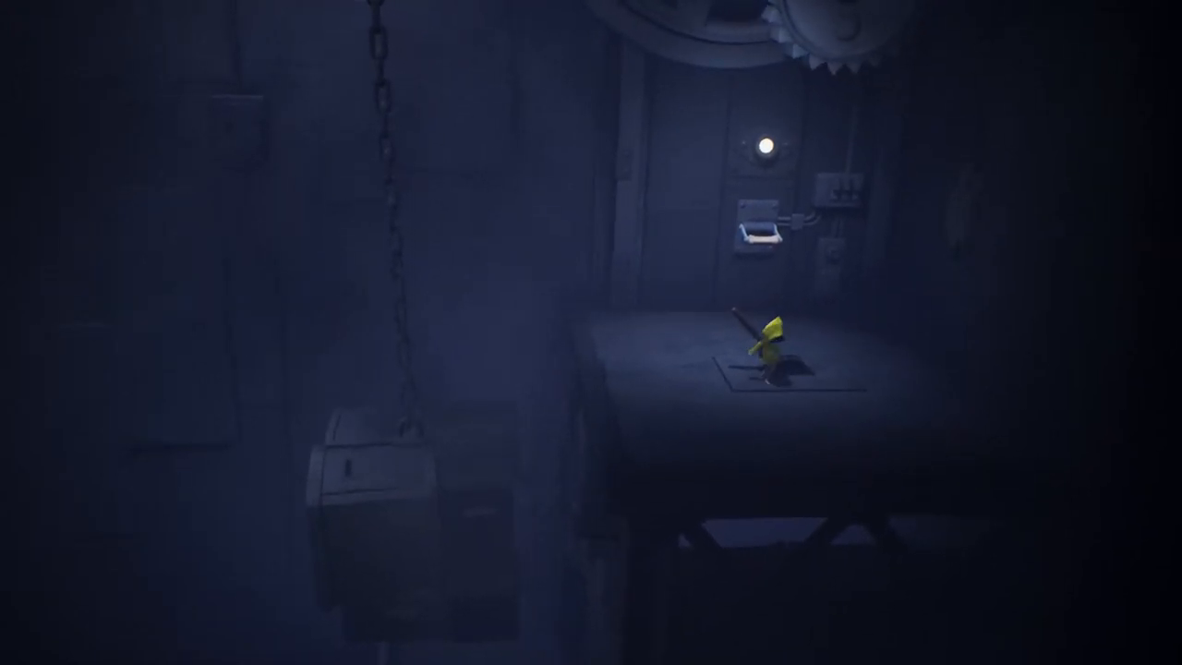
{"action": "key", "text": "space"}
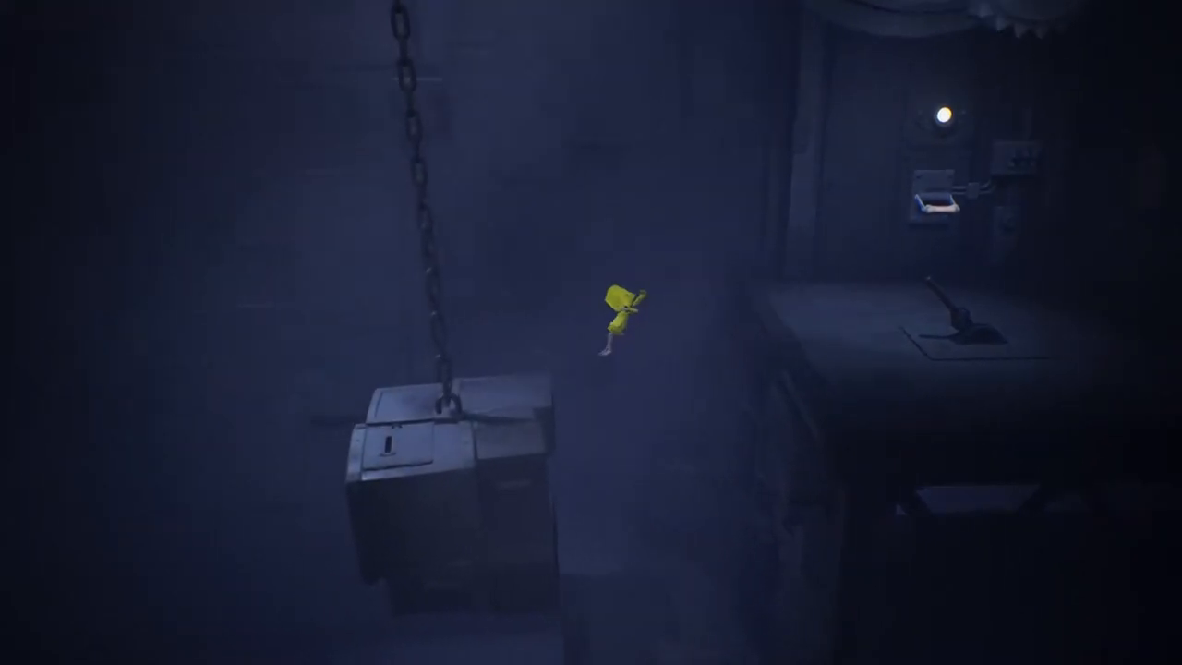